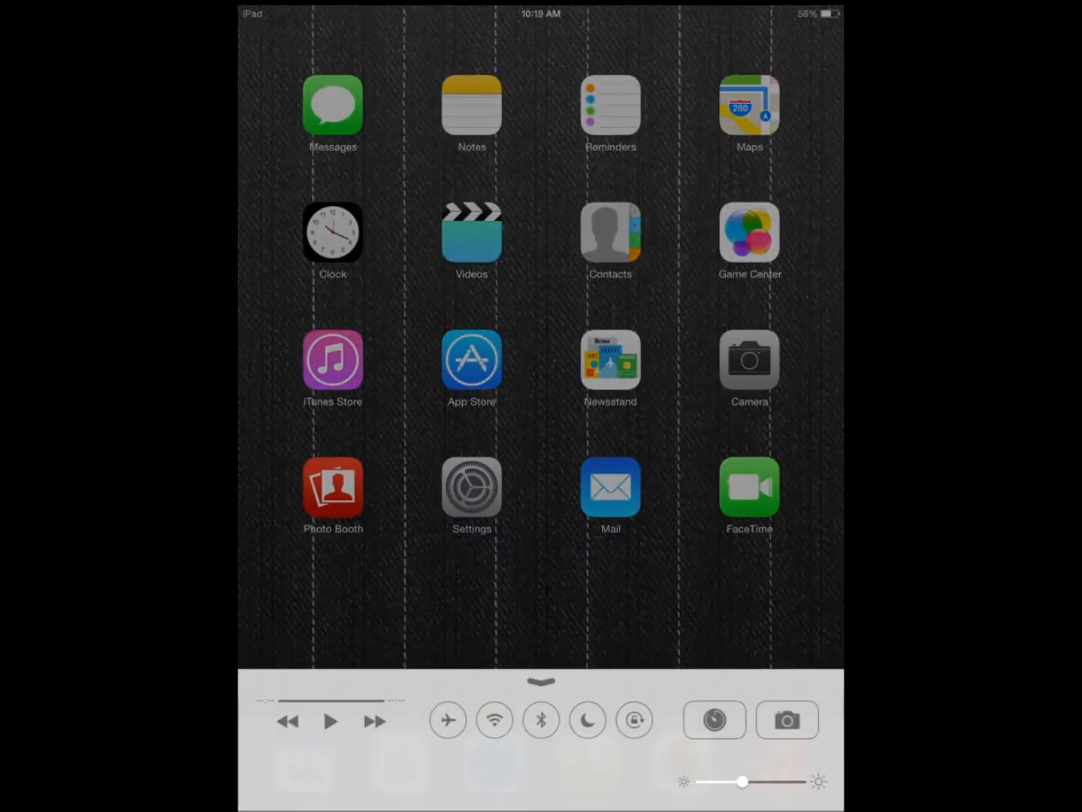
Step: Switch Bluetooth off from Control Center
click(541, 720)
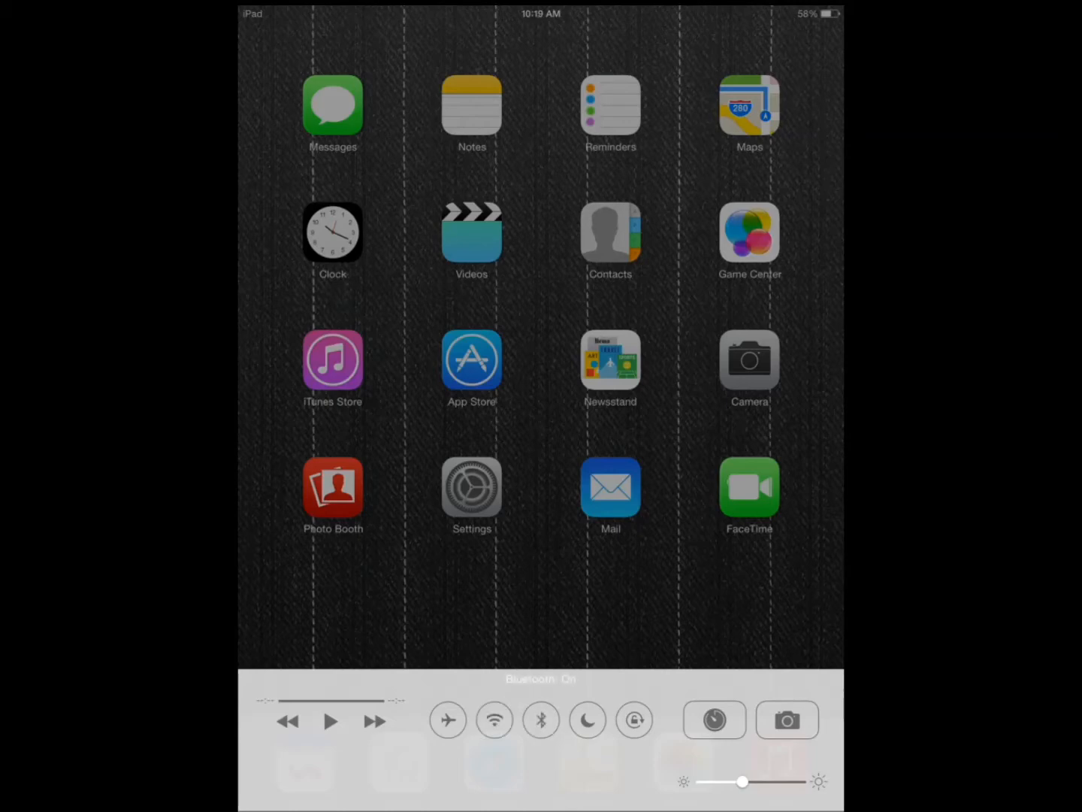
Step: Go into Settings and bring up the Privacy section
click(472, 487)
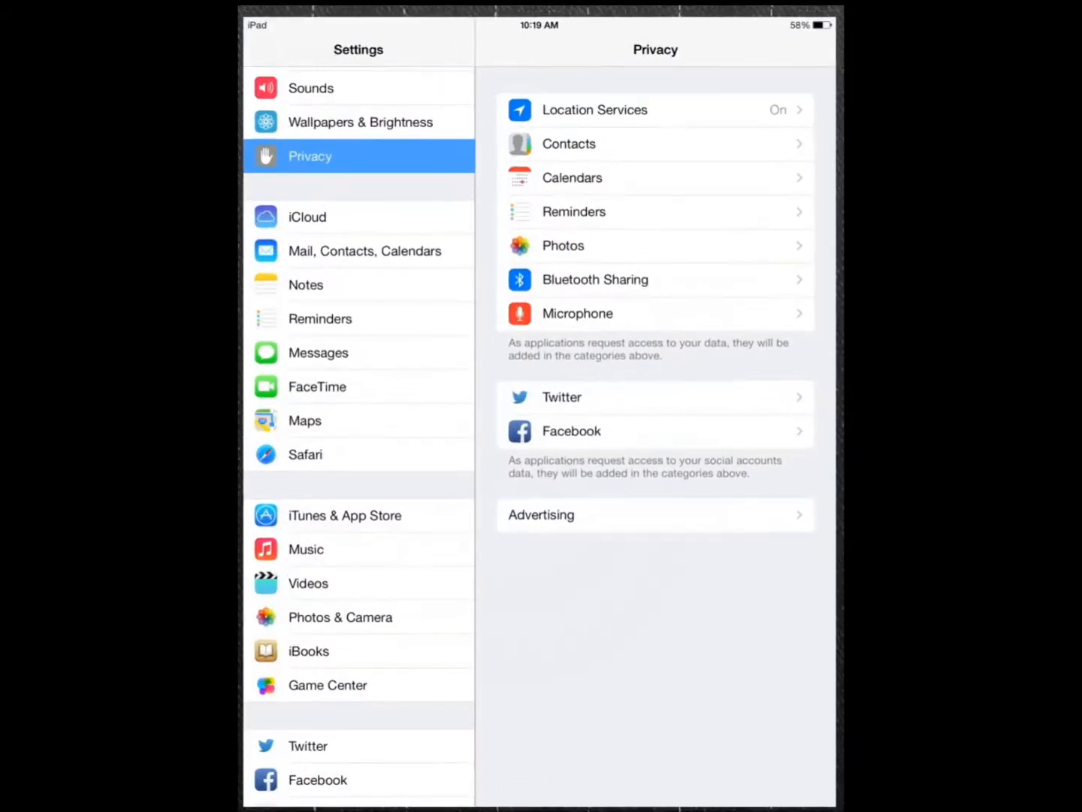
scroll(down, 3)
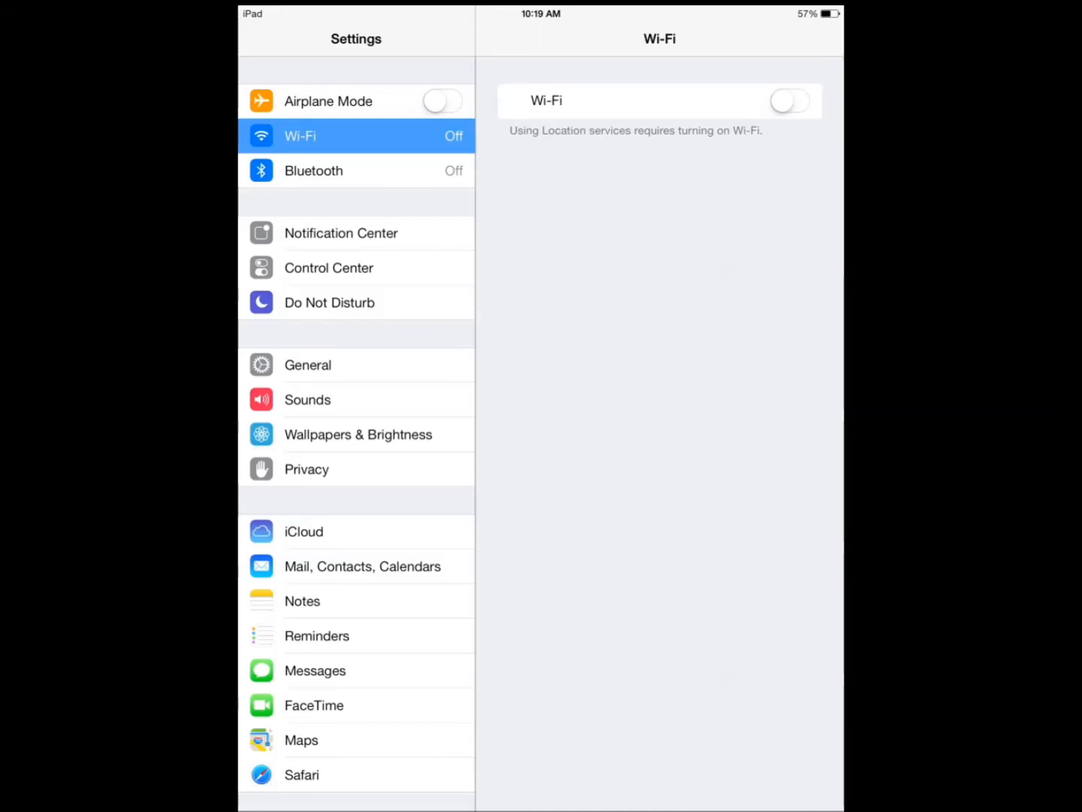
click(307, 469)
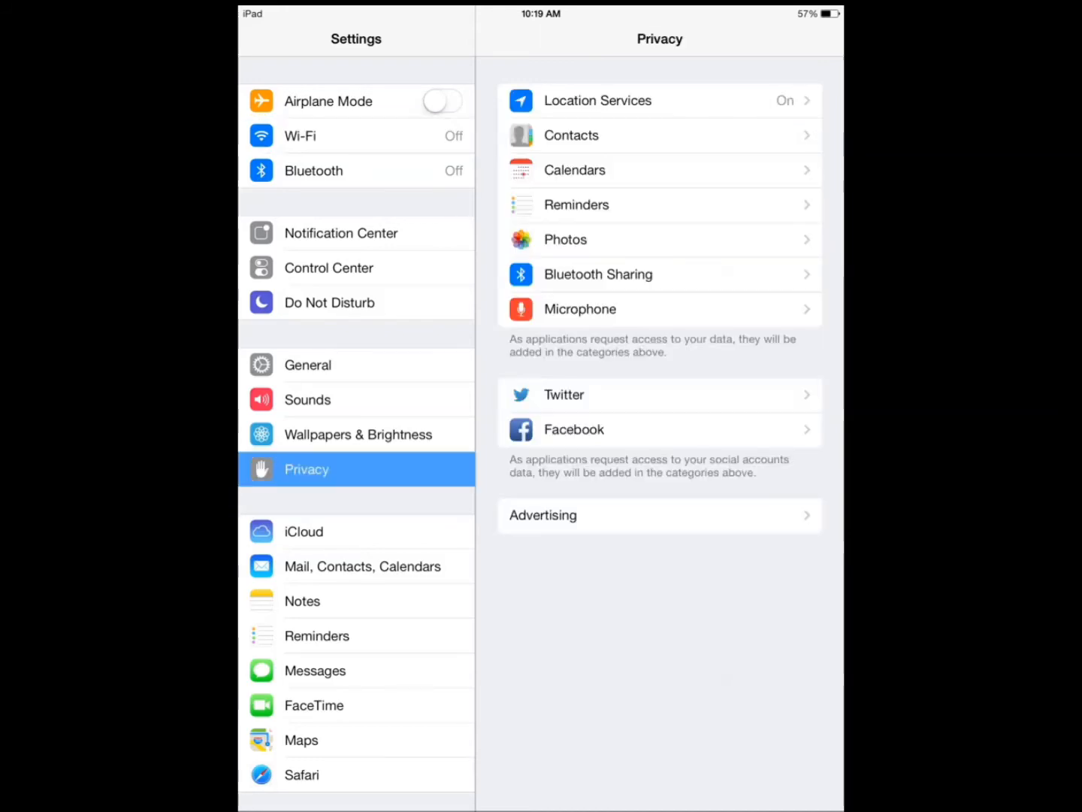
Step: Turn Location Services off, then move to the General section
click(598, 99)
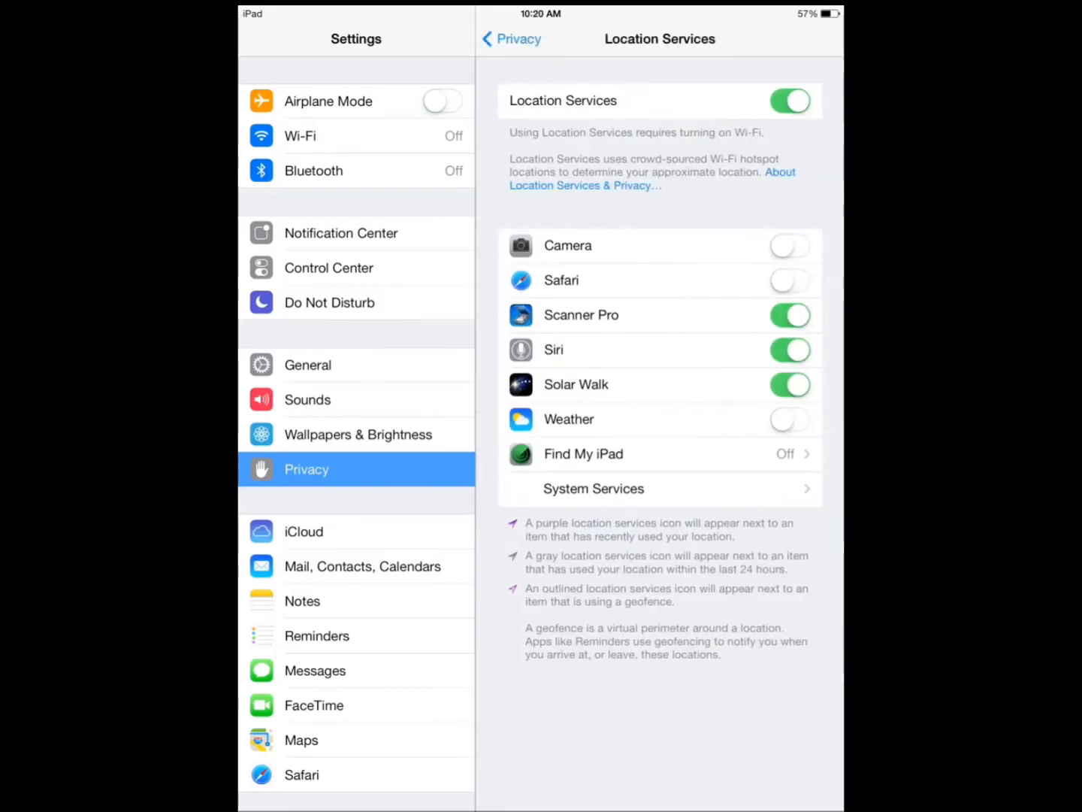
click(791, 100)
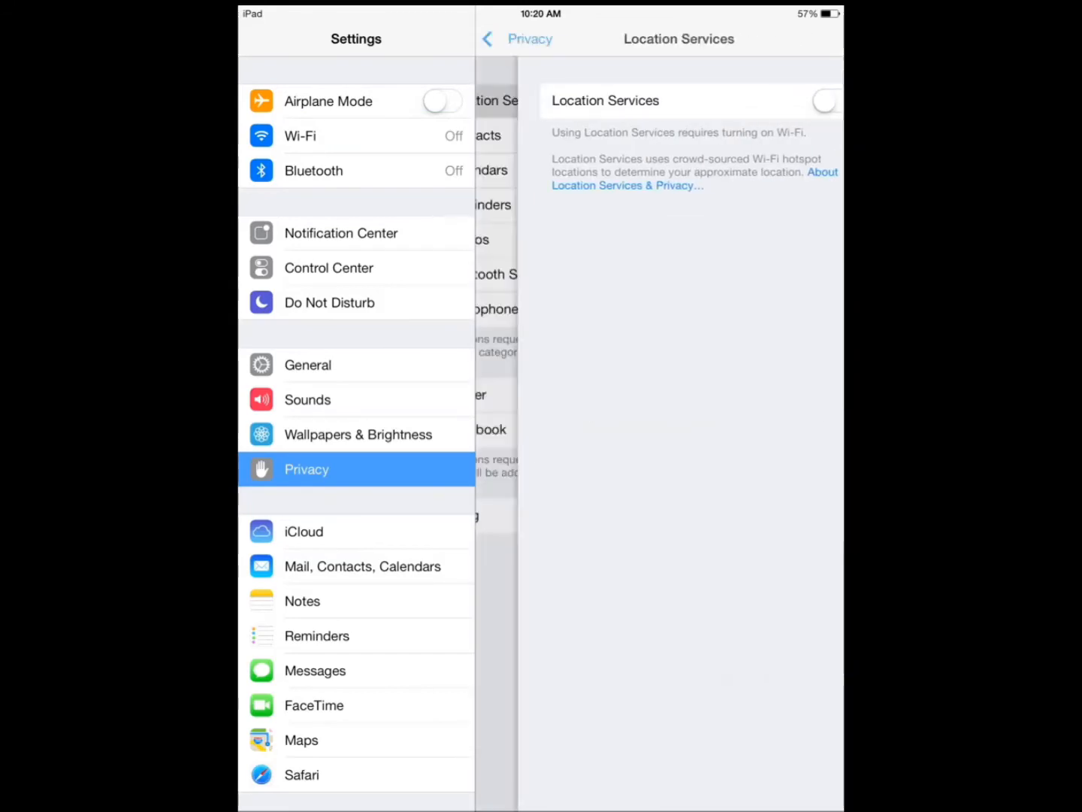
click(508, 39)
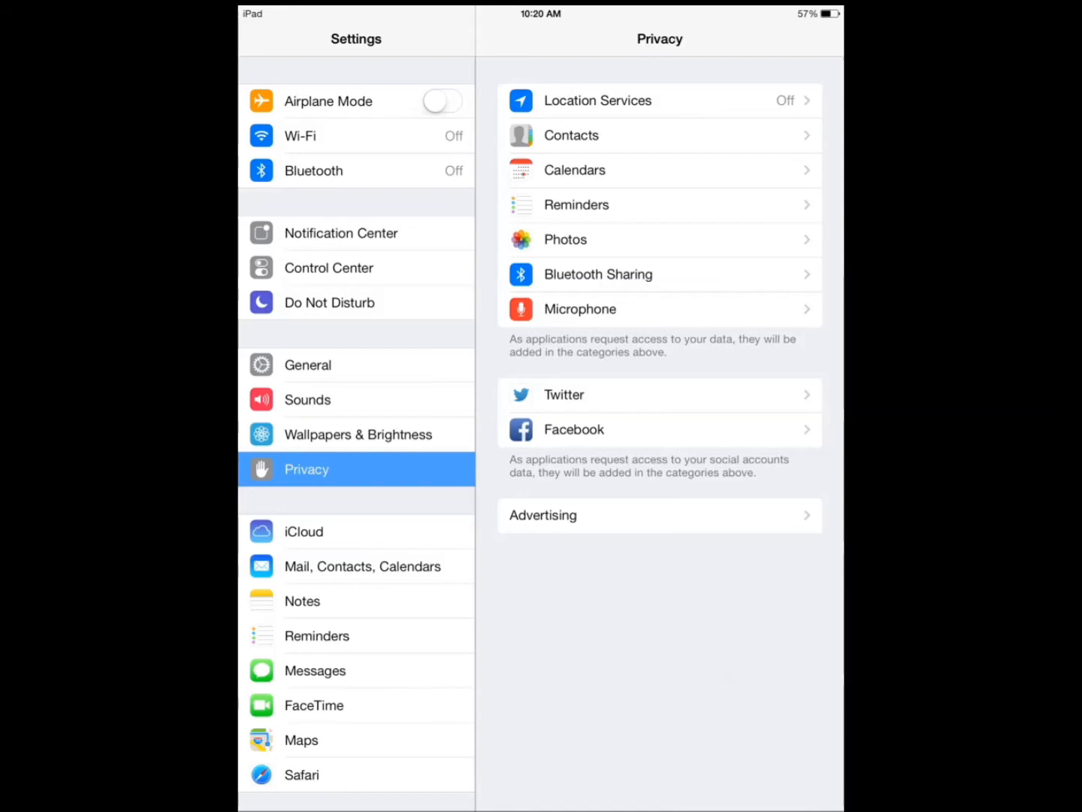
click(307, 364)
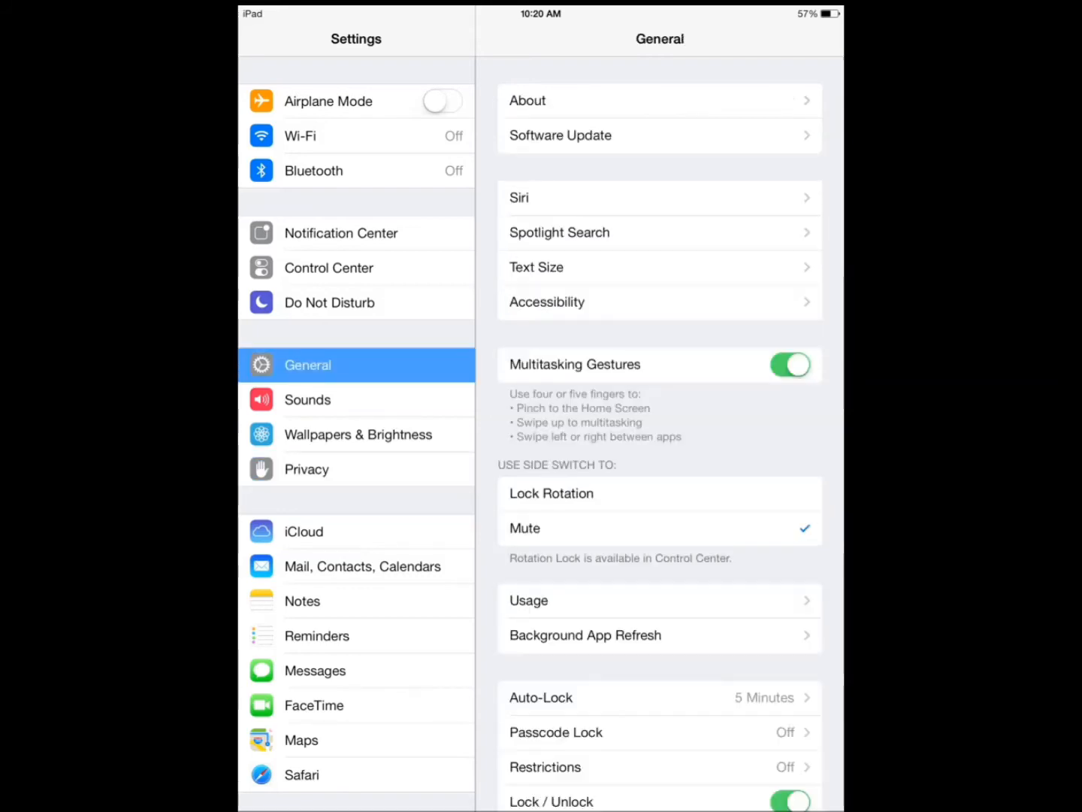
click(548, 303)
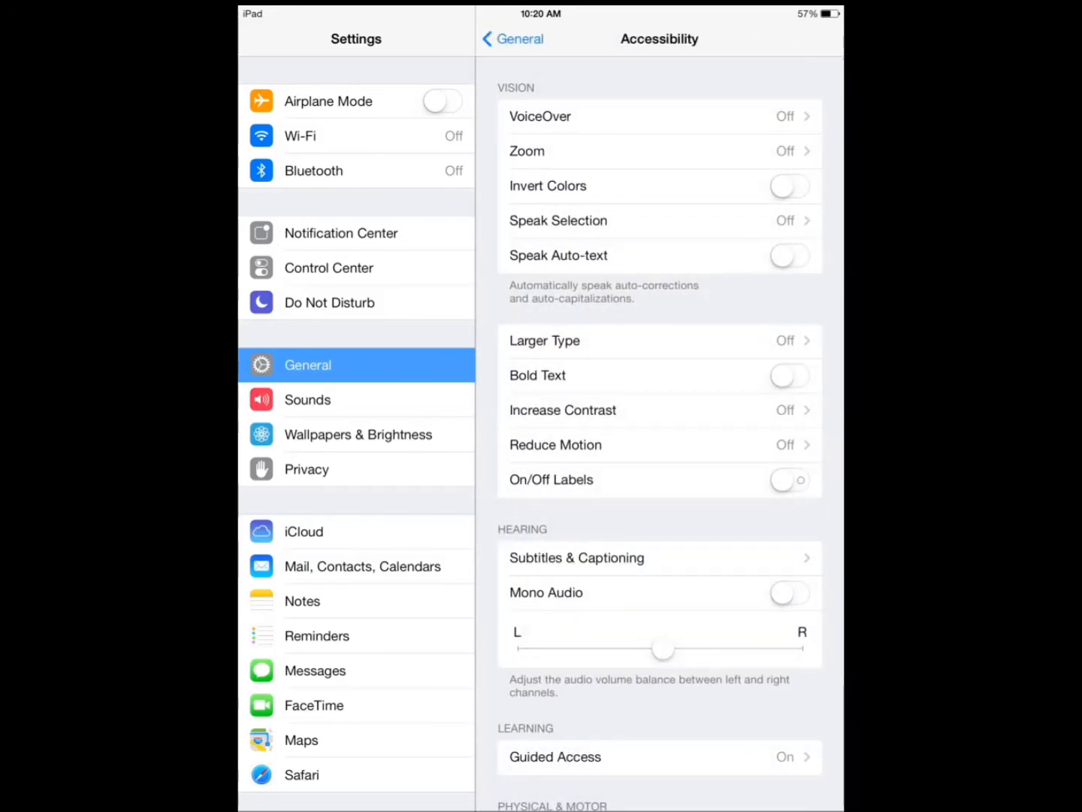
scroll(down, 3)
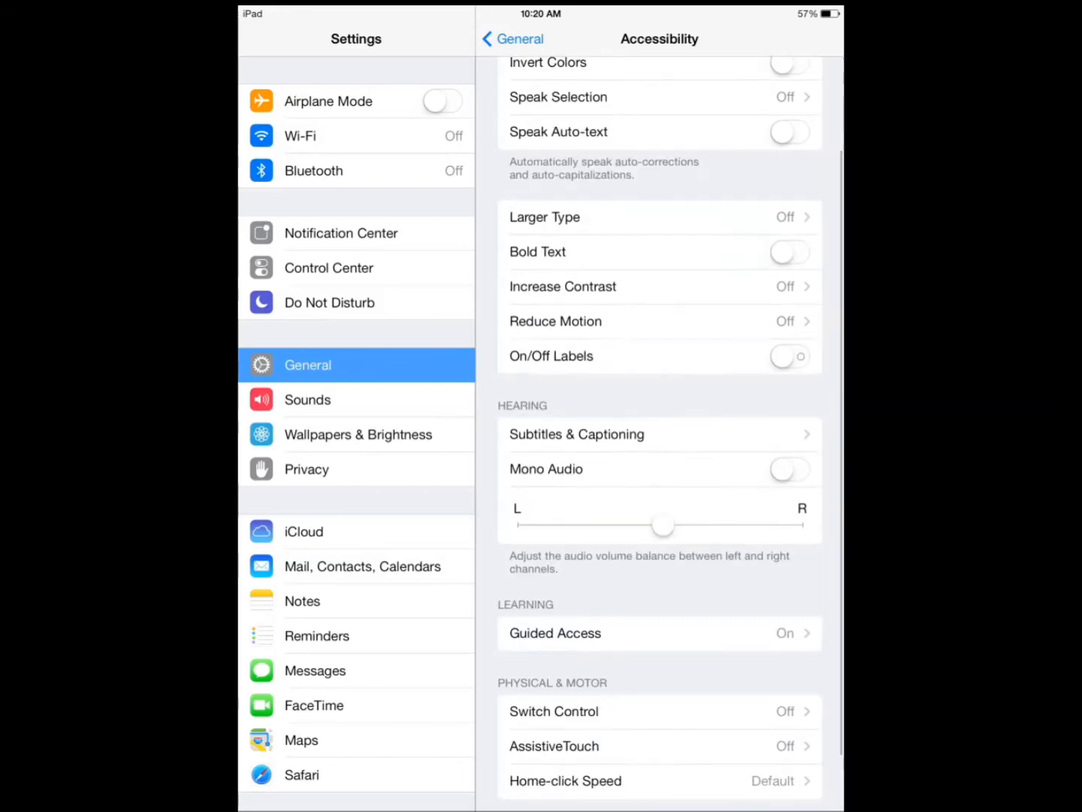
click(511, 39)
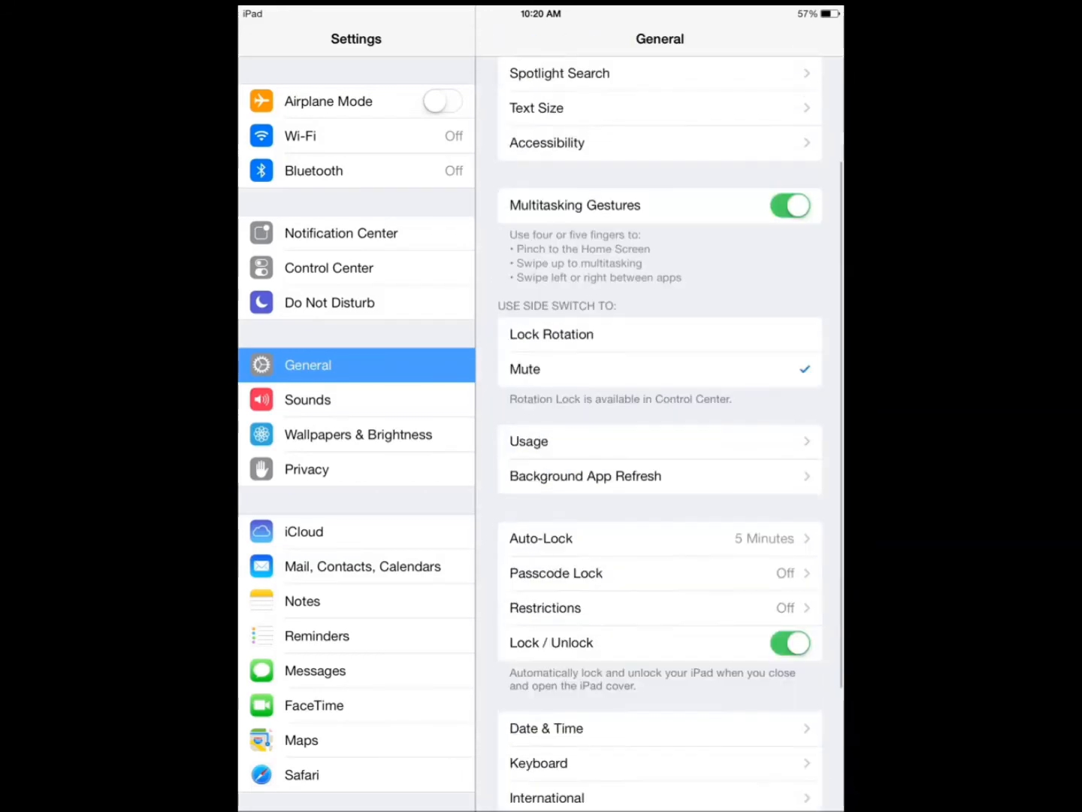
Step: Disable Background App Refresh for all apps and confirm the alert
click(586, 475)
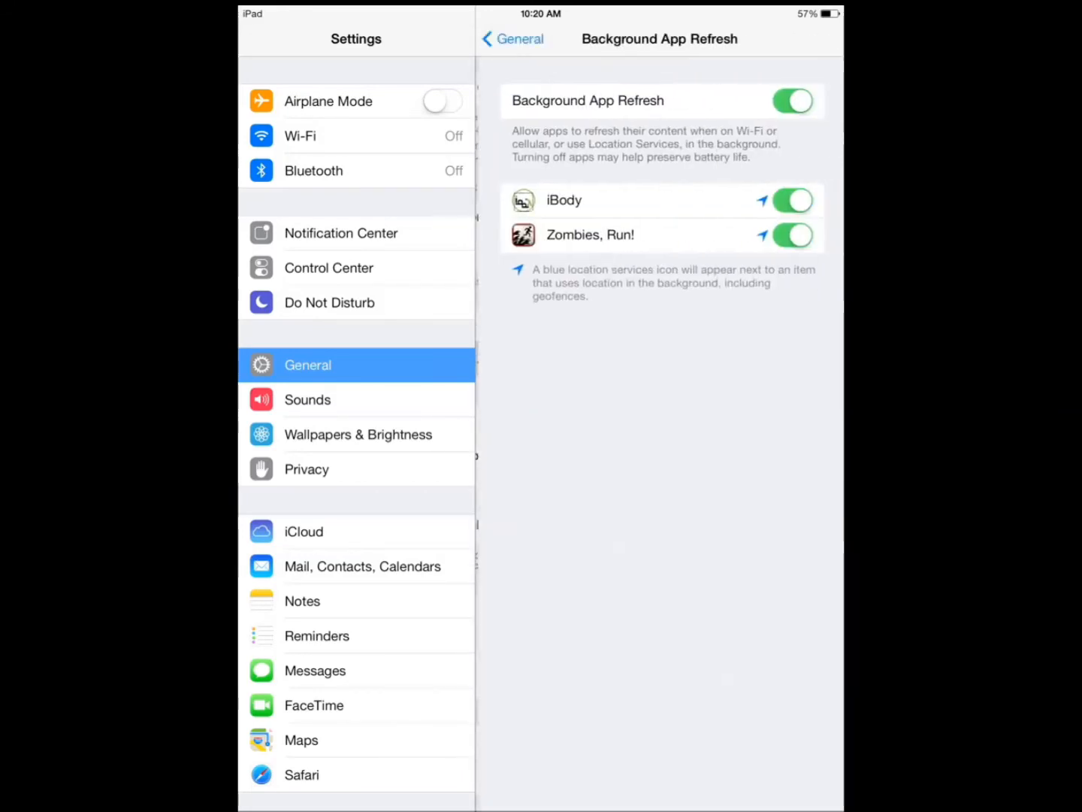
click(793, 99)
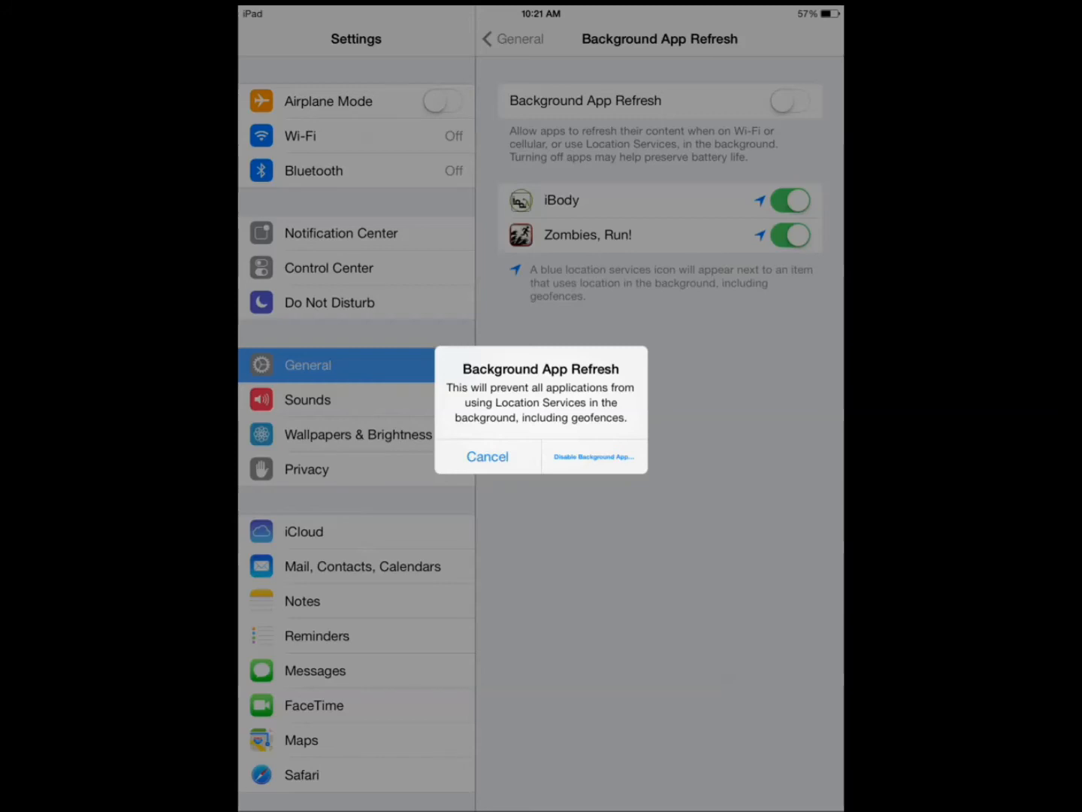
click(487, 457)
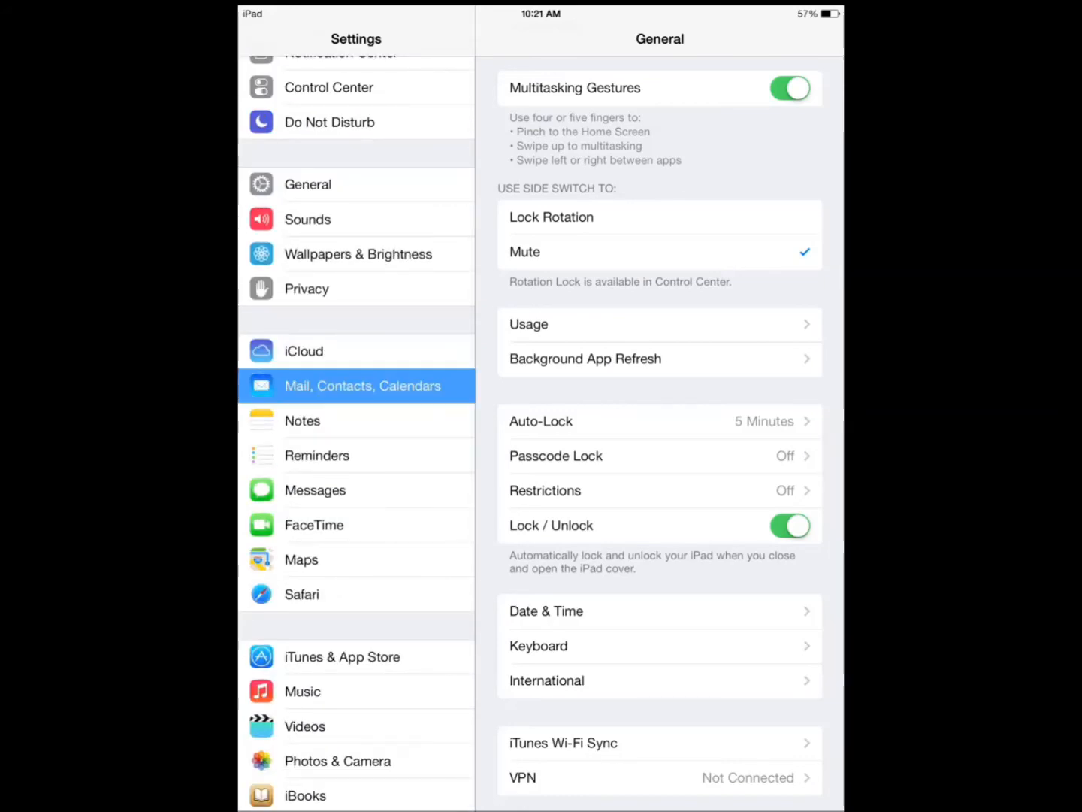
Step: Review Fetch New Data under Mail, Contacts, Calendars for manual fetching
click(361, 385)
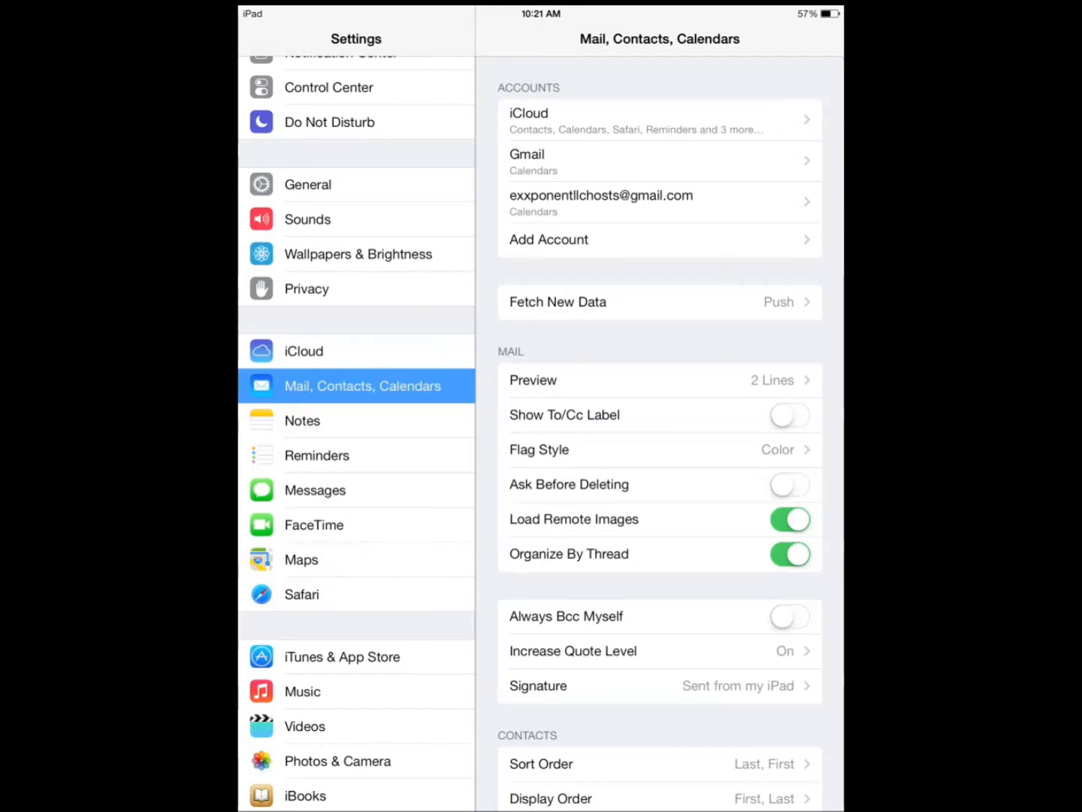
scroll(down, 3)
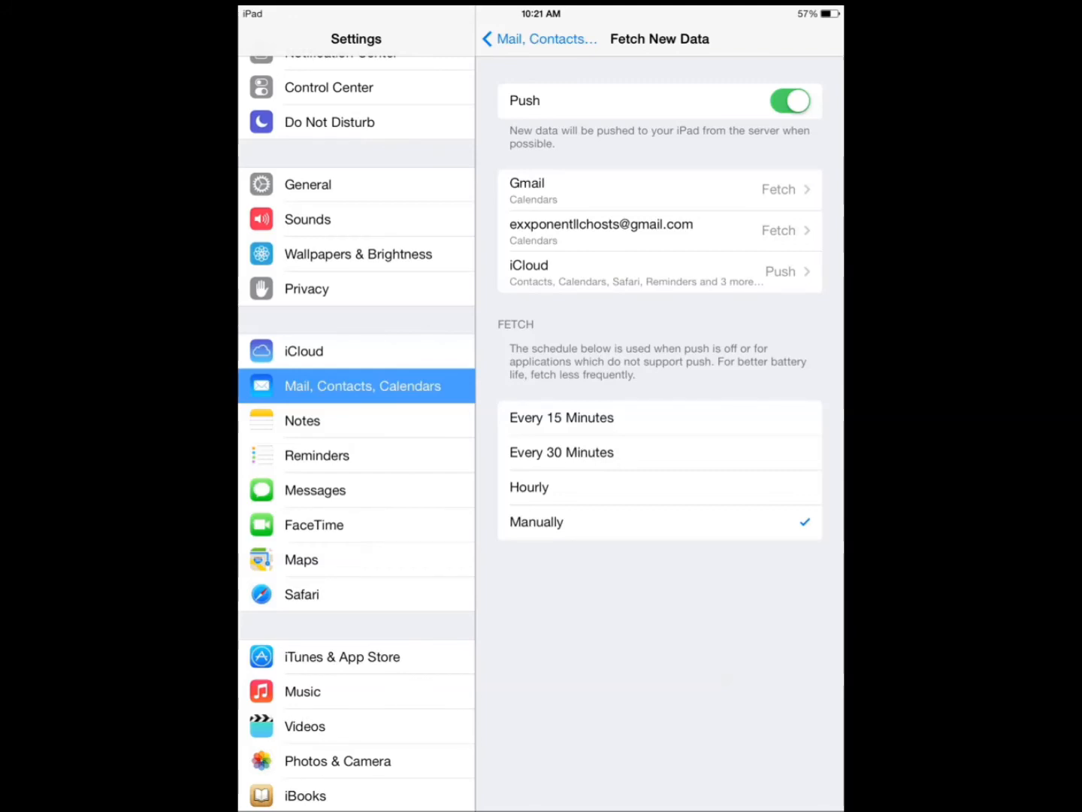
click(539, 39)
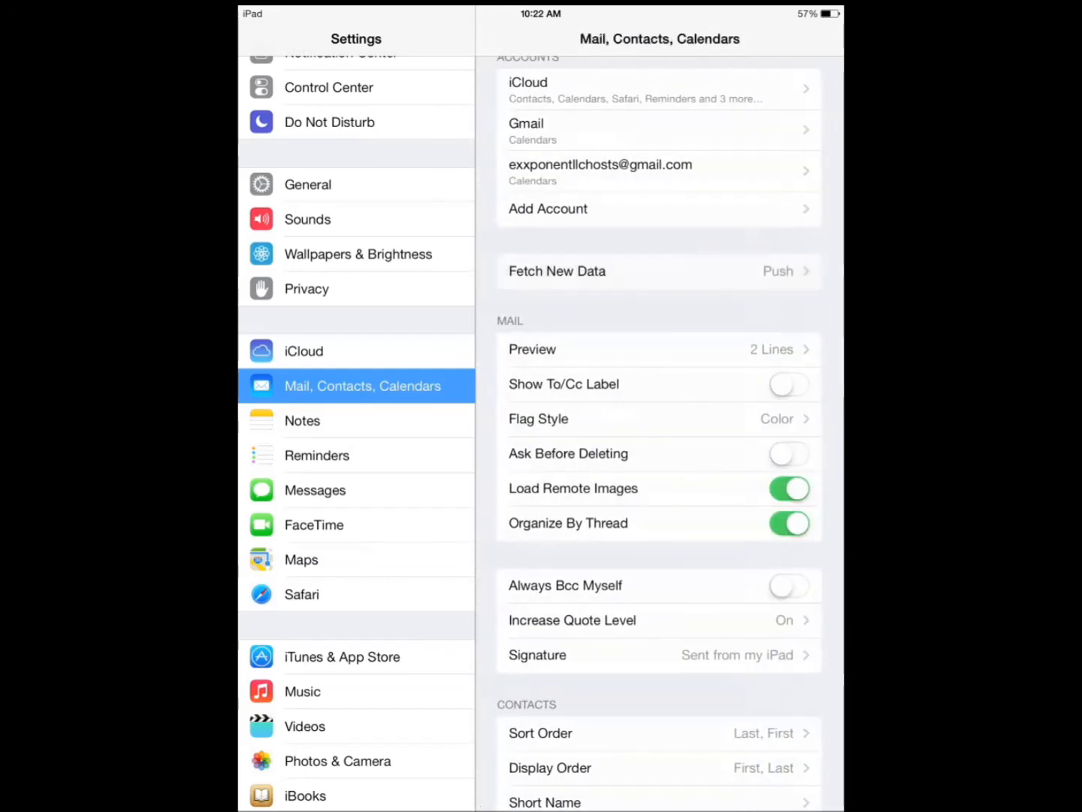
scroll(down, 3)
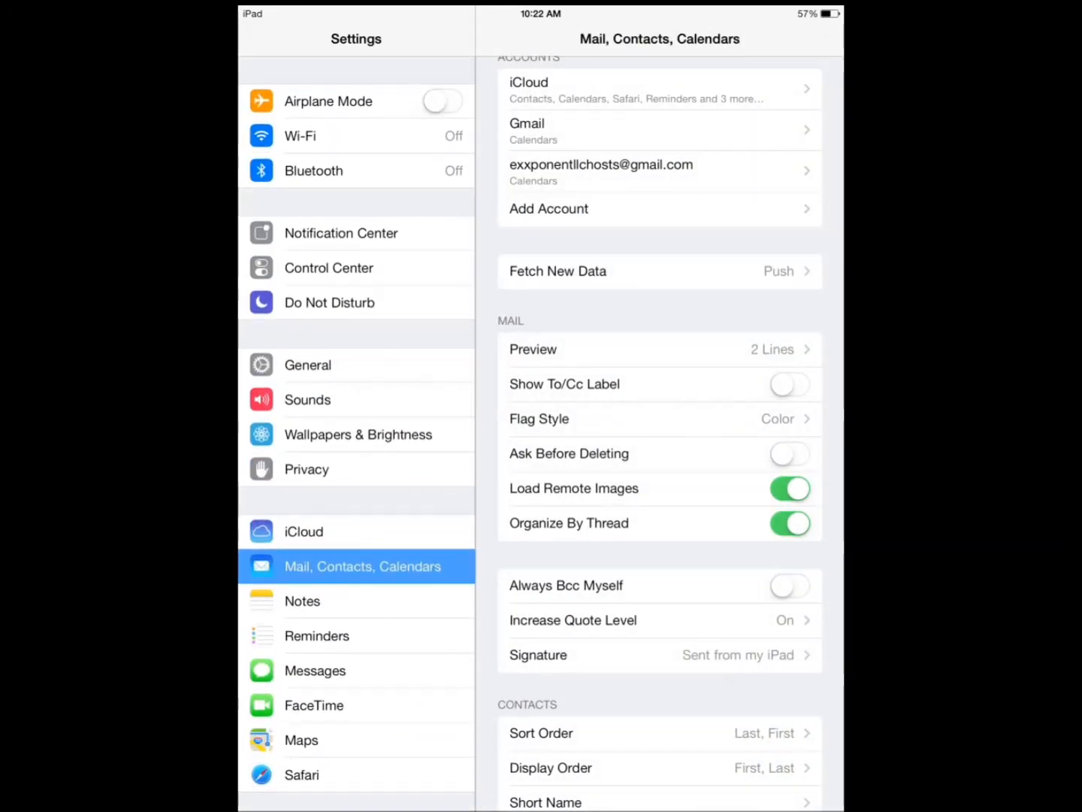
Step: Lower the Brightness slider under Wallpapers & Brightness to about a quarter
click(357, 434)
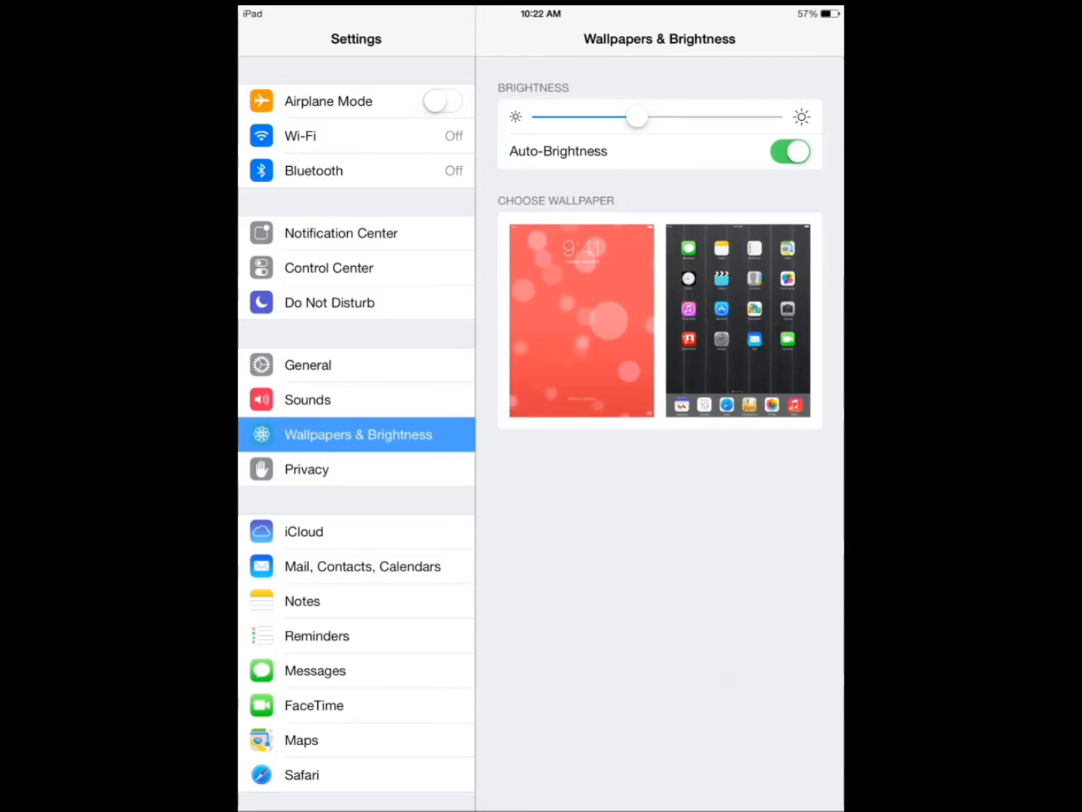
drag(638, 115, 569, 116)
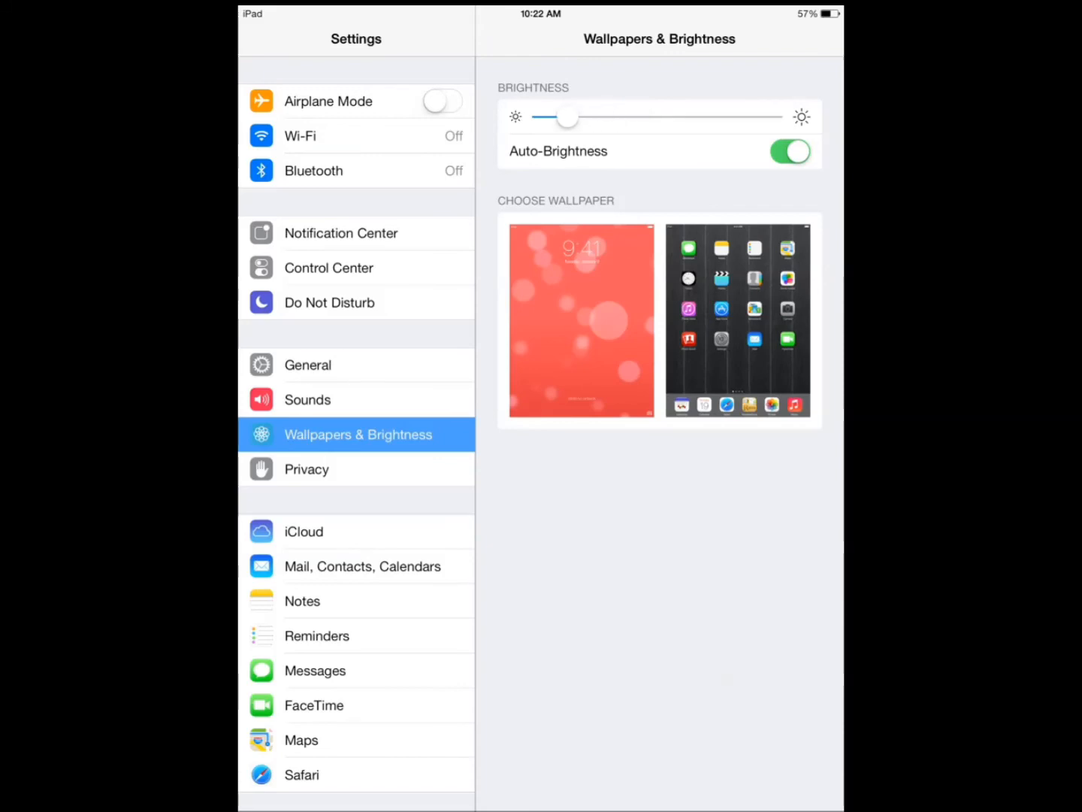
drag(568, 117, 594, 117)
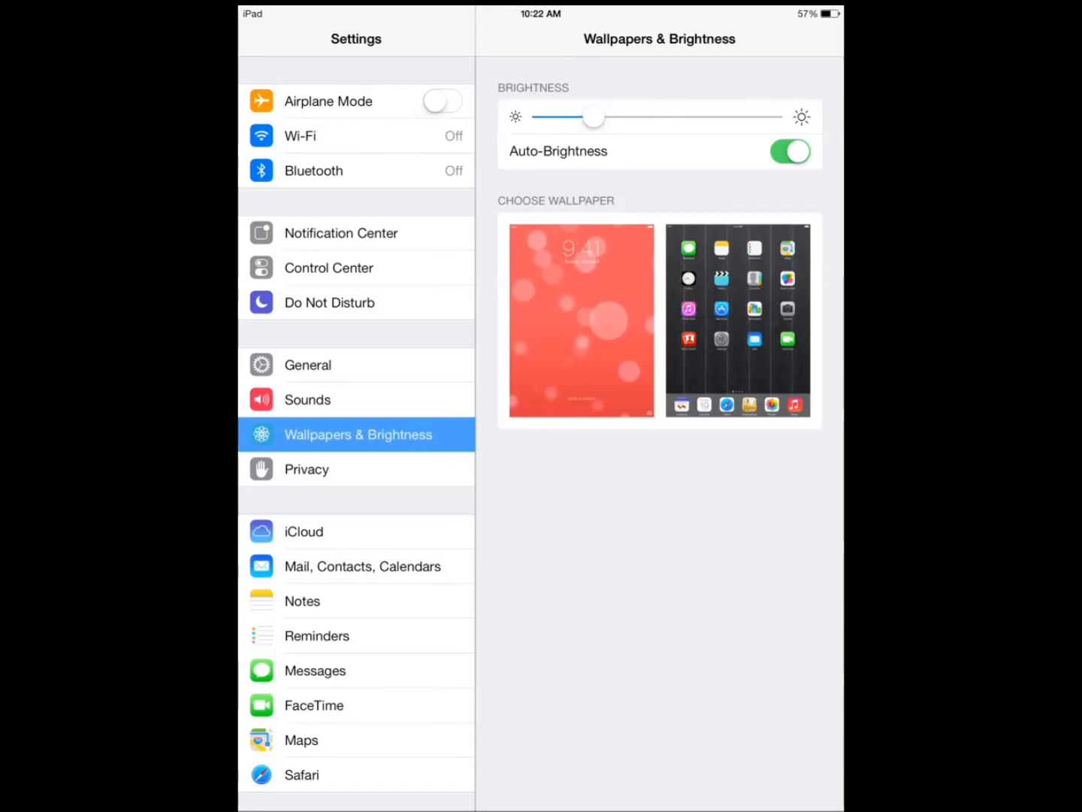